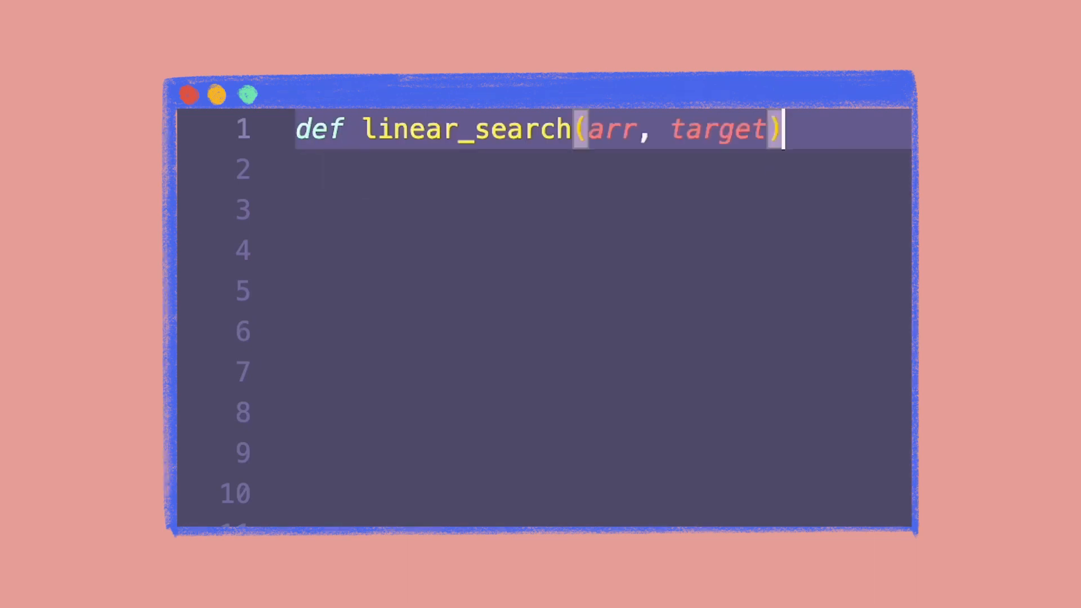
Finish the header and open a for loop over range(len(arr)).
type(":")
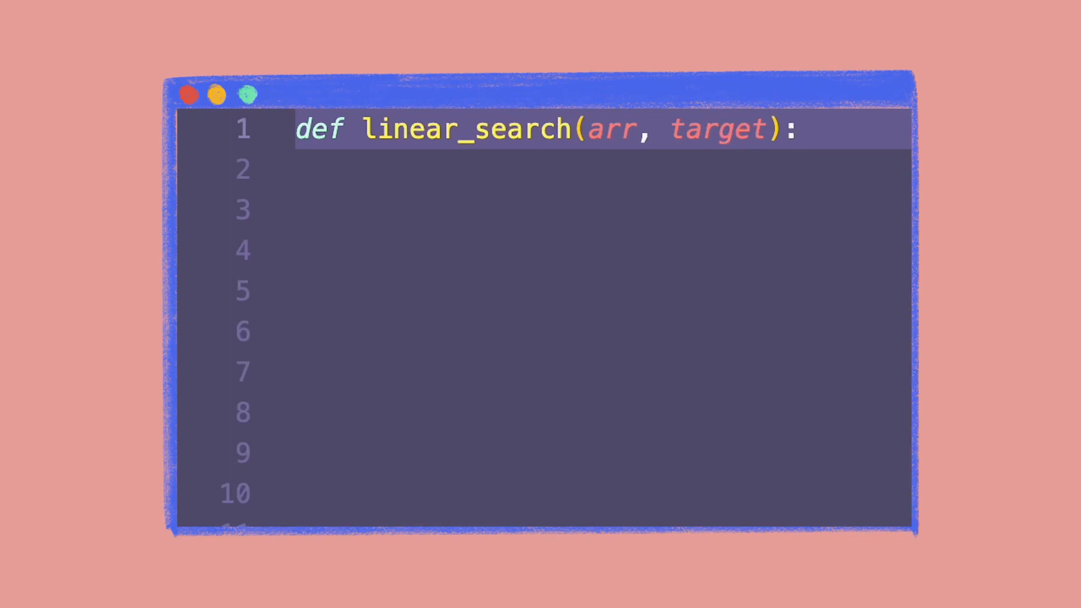
key("Enter")
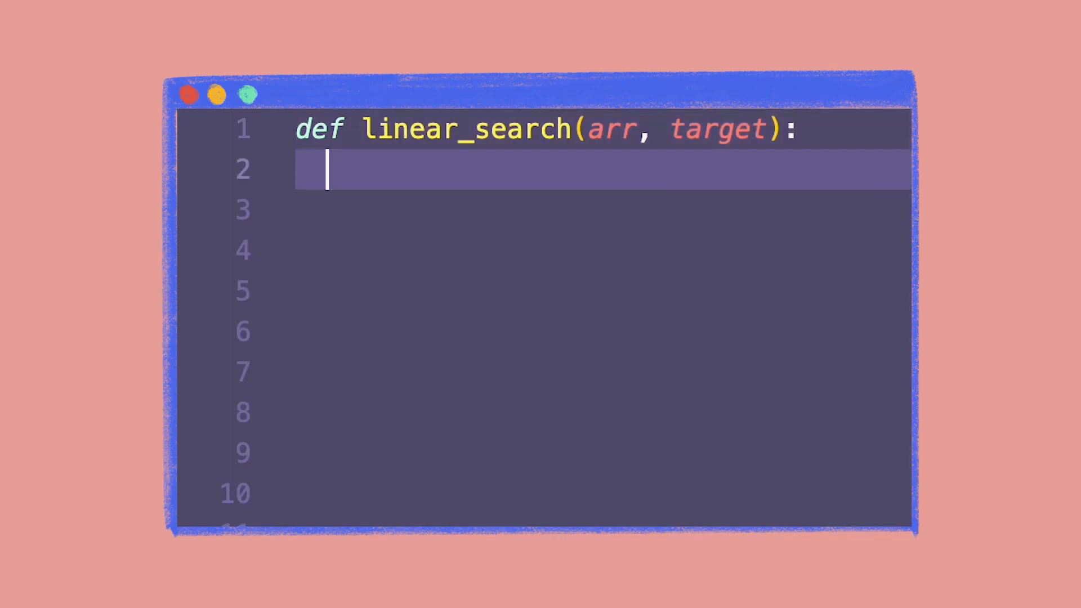
type("for i in")
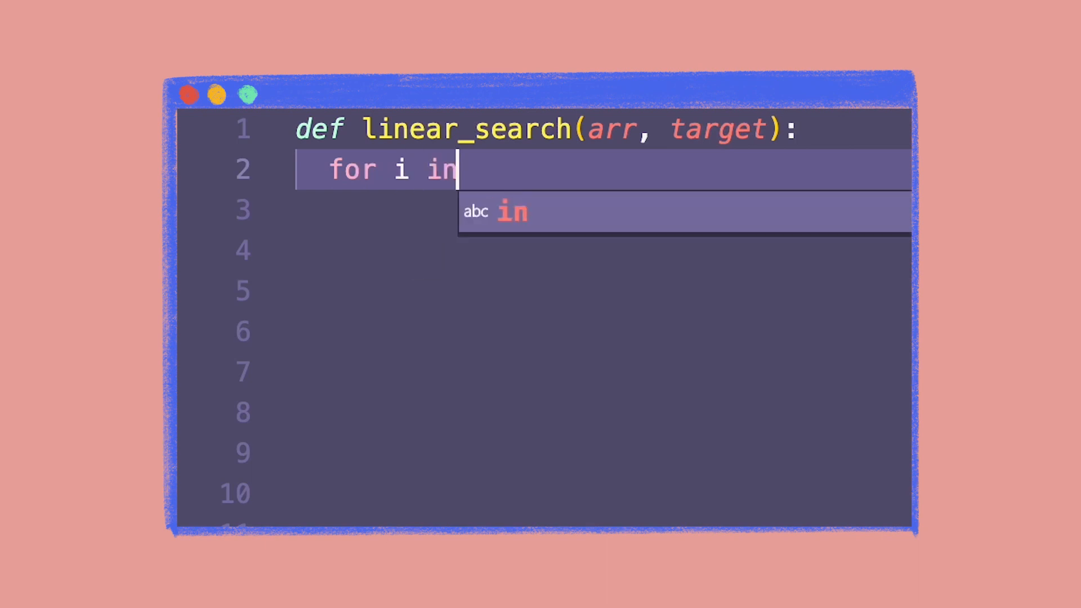
type("range")
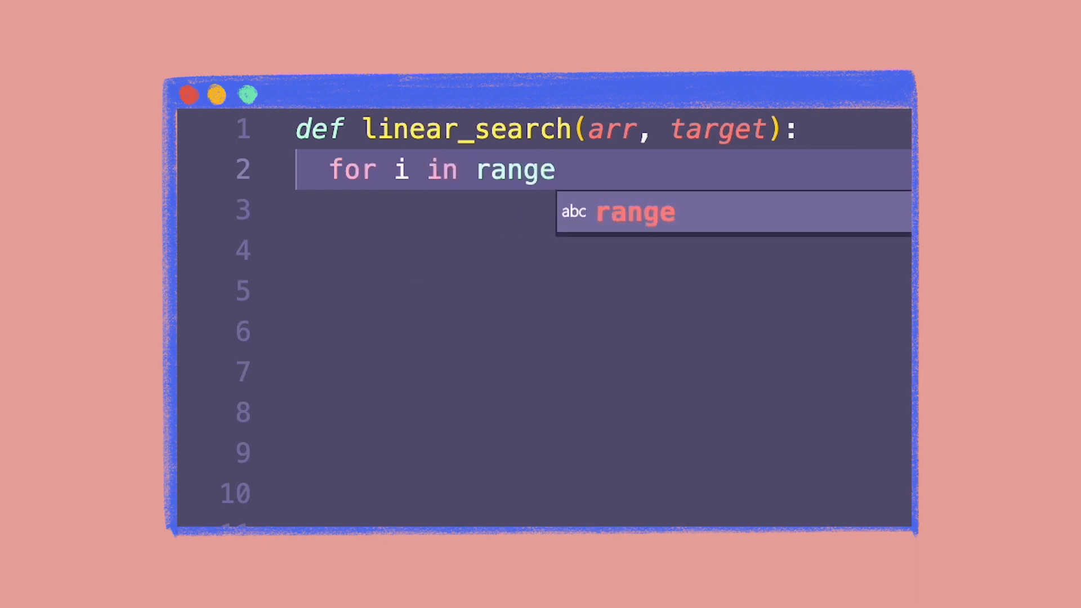
type("(len(arr)):")
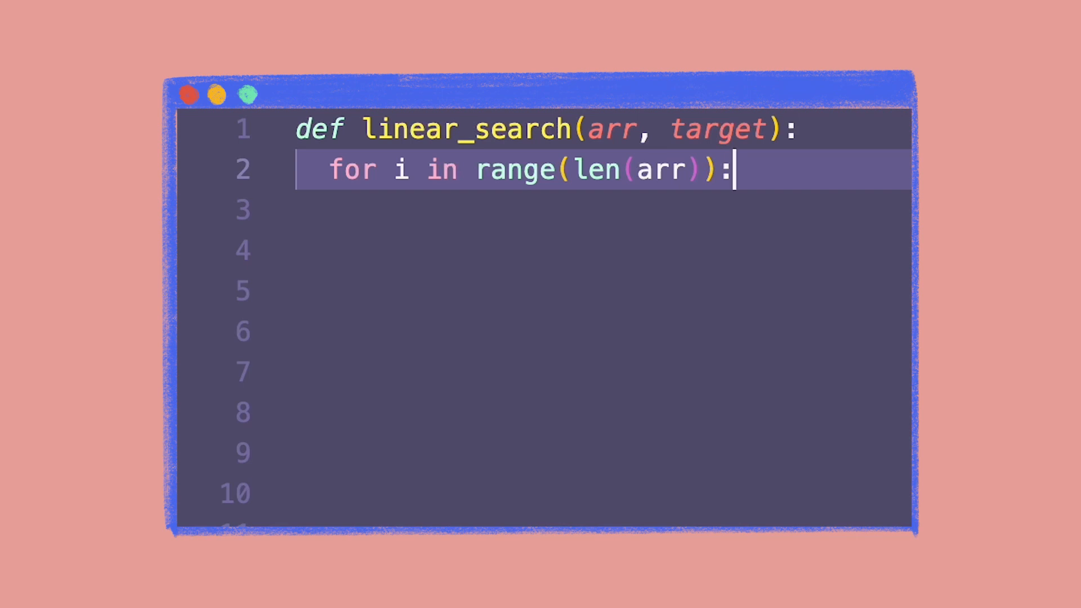
Add an if arr[i] == target check that returns i.
type("if arr[i] == t")
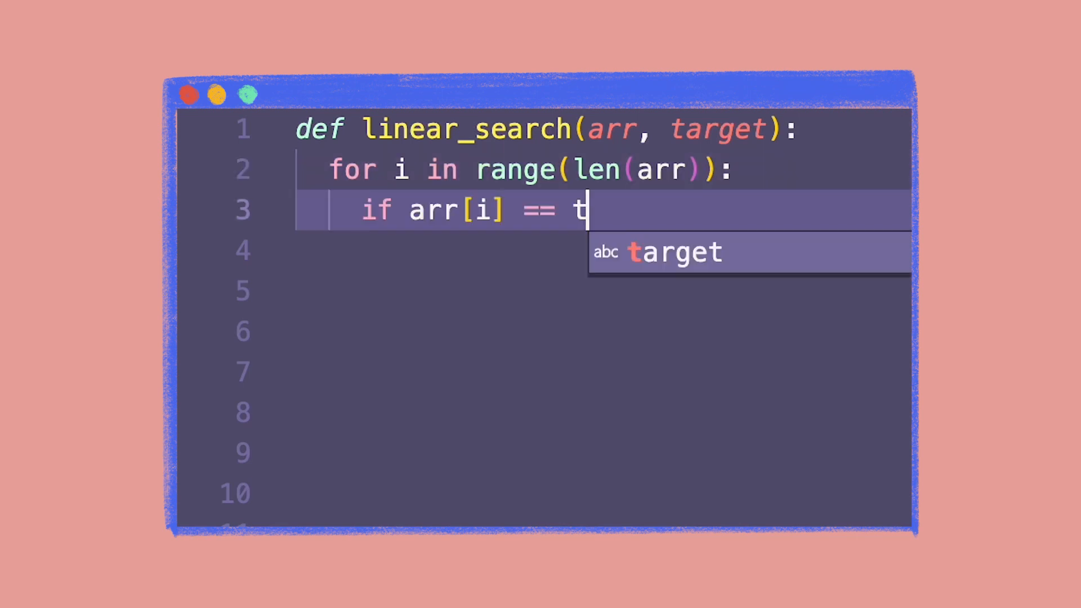
key("Enter")
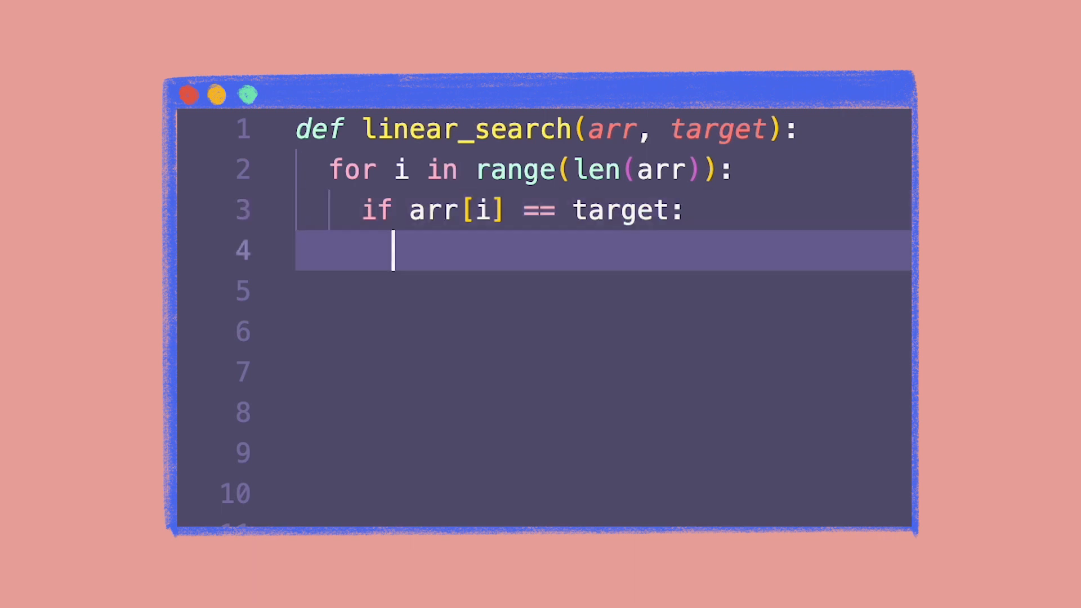
type("return")
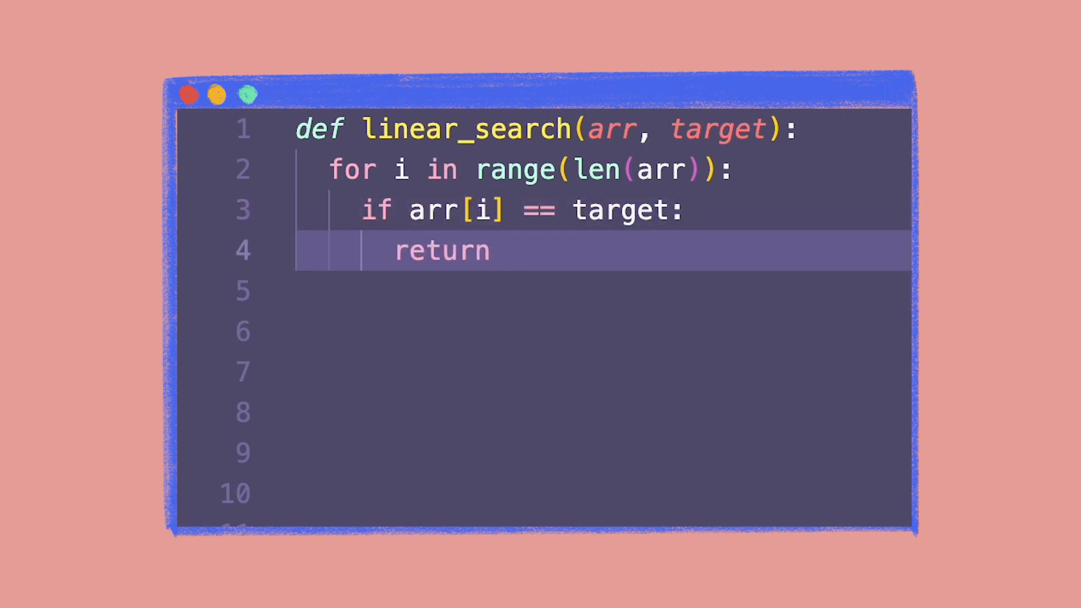
type("i")
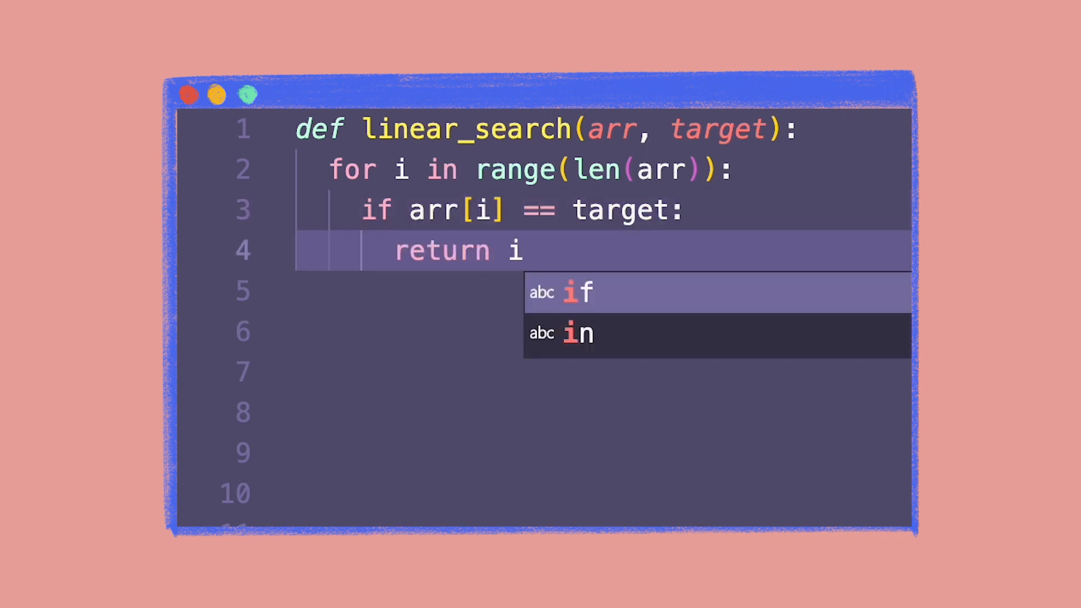
left_click(328, 131)
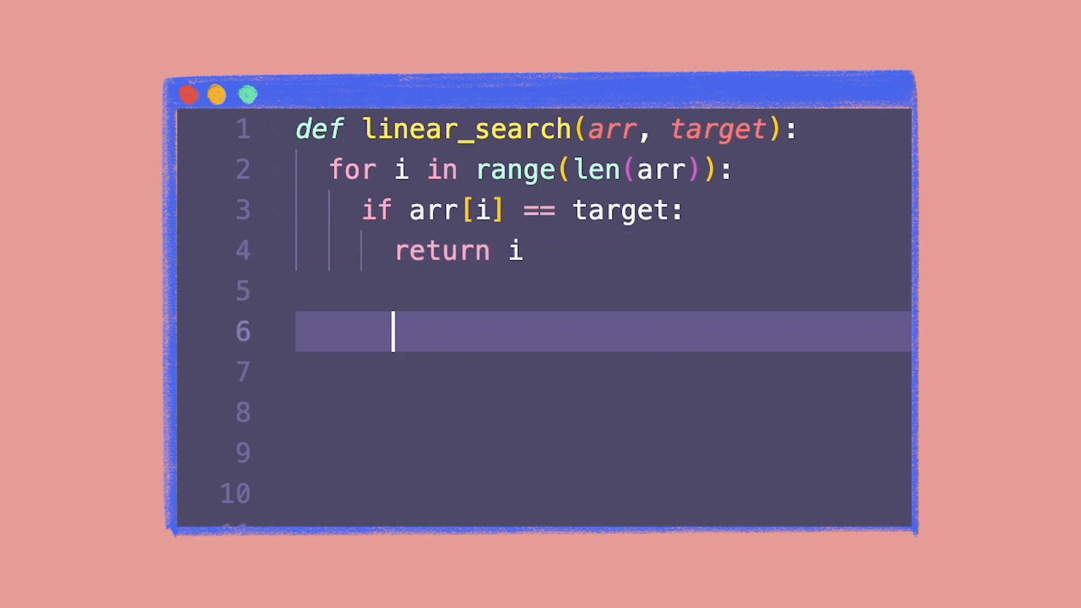
Add return -1 after the loop and begin typing the binary_search header.
type("return -1")
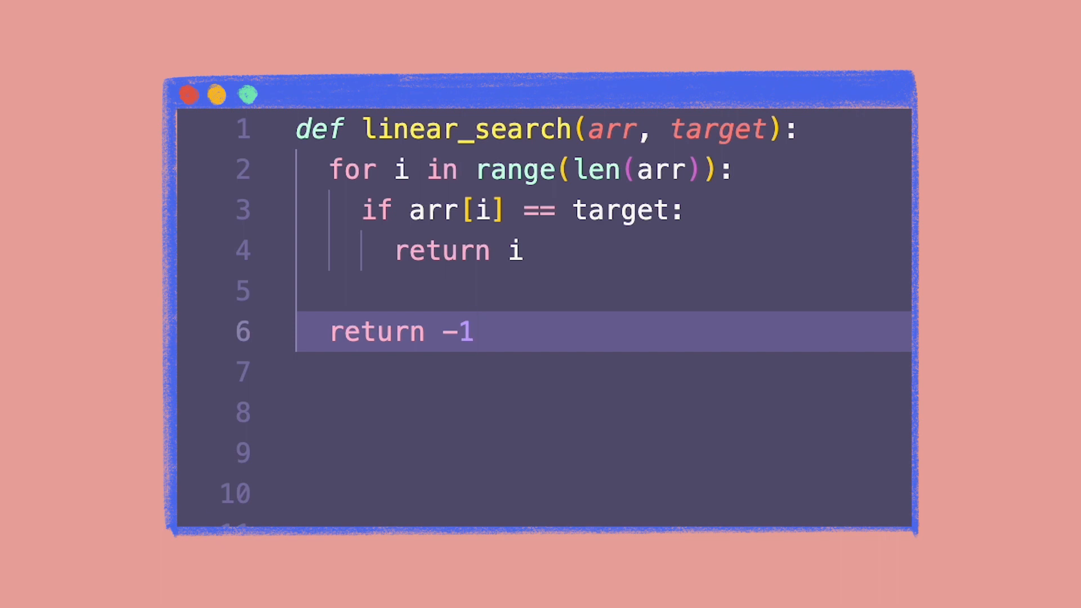
type("binary_")
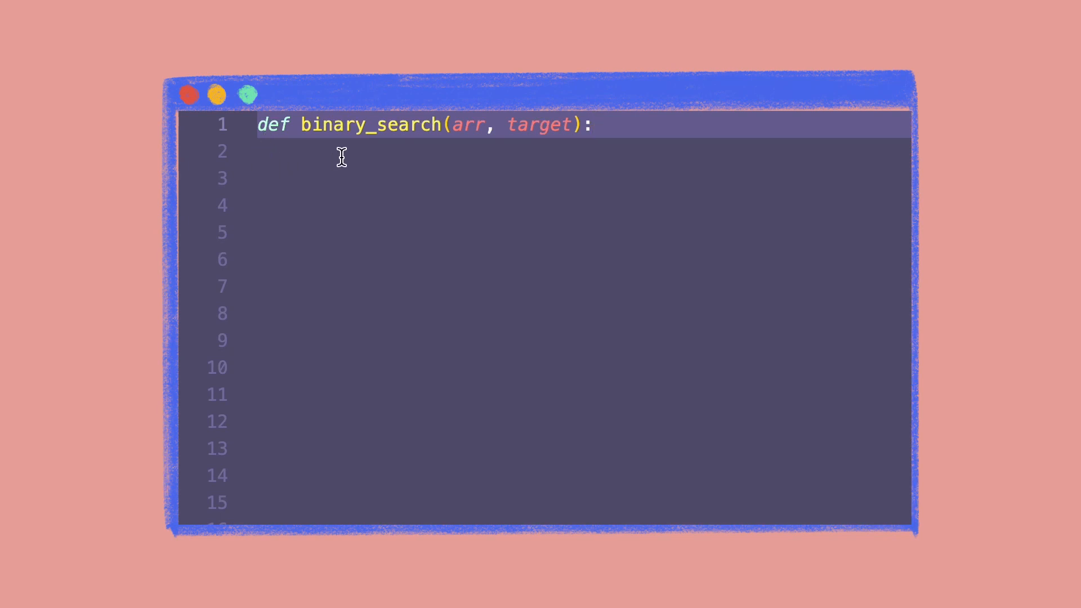
Initialise left = 0 and right = len(arr) - 1, then open a while left <= right: loop.
left_click(338, 151)
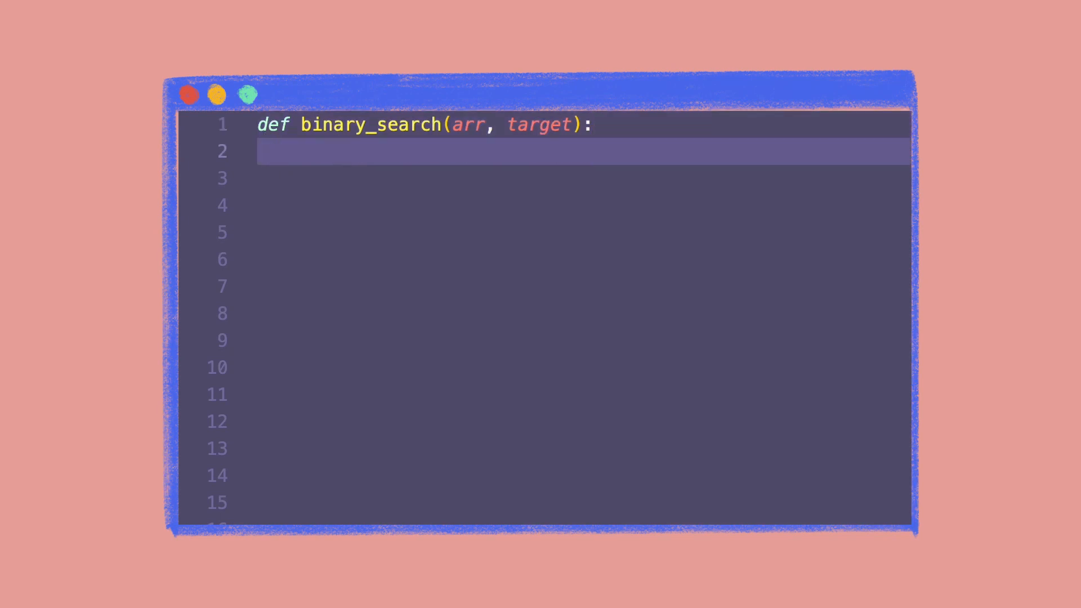
type("left = 0")
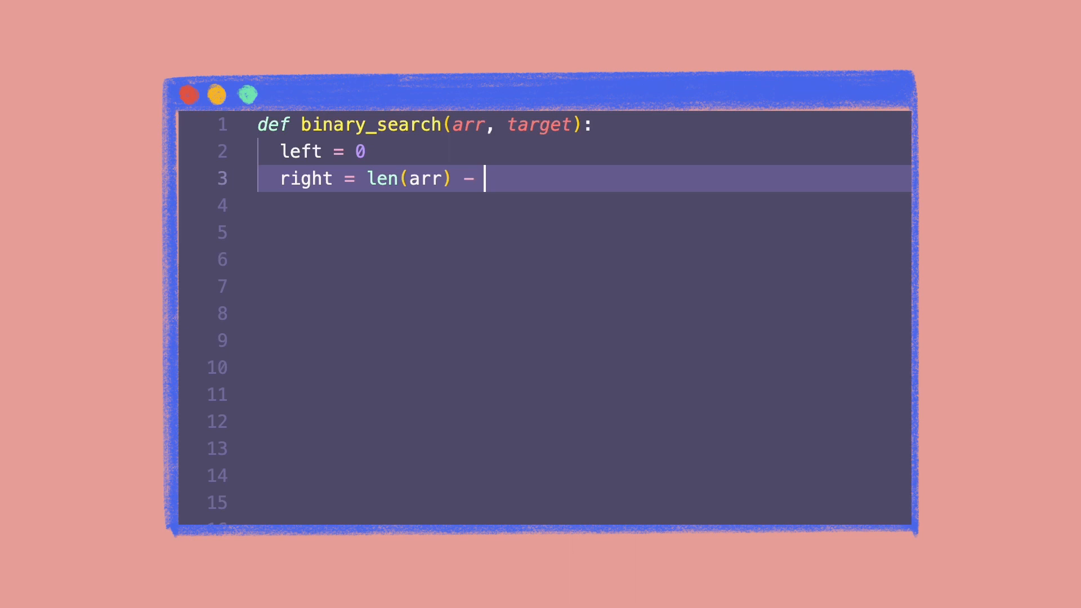
type("1")
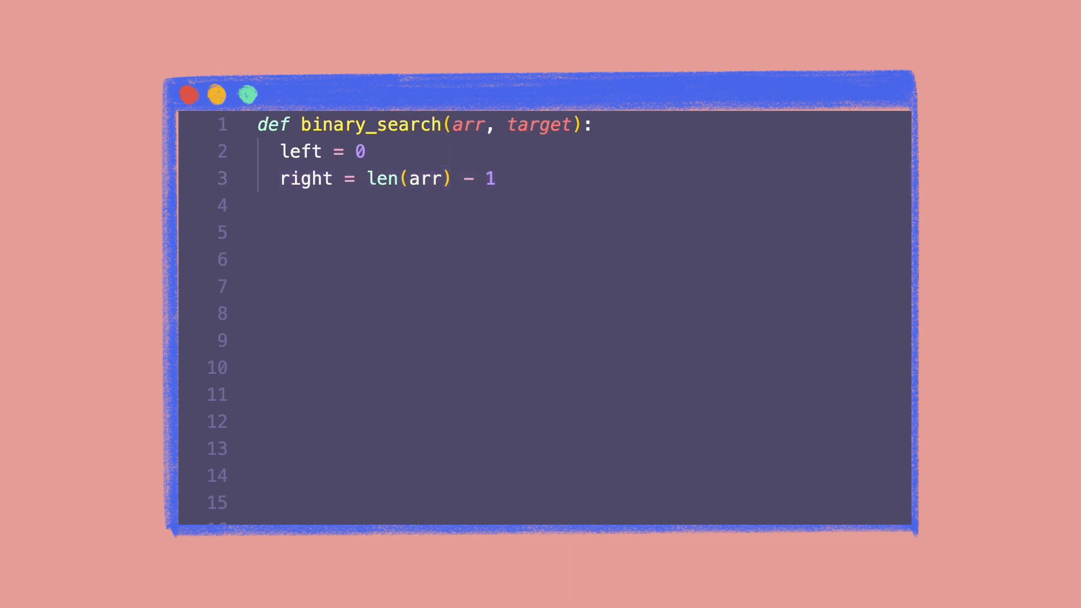
left_click(417, 205)
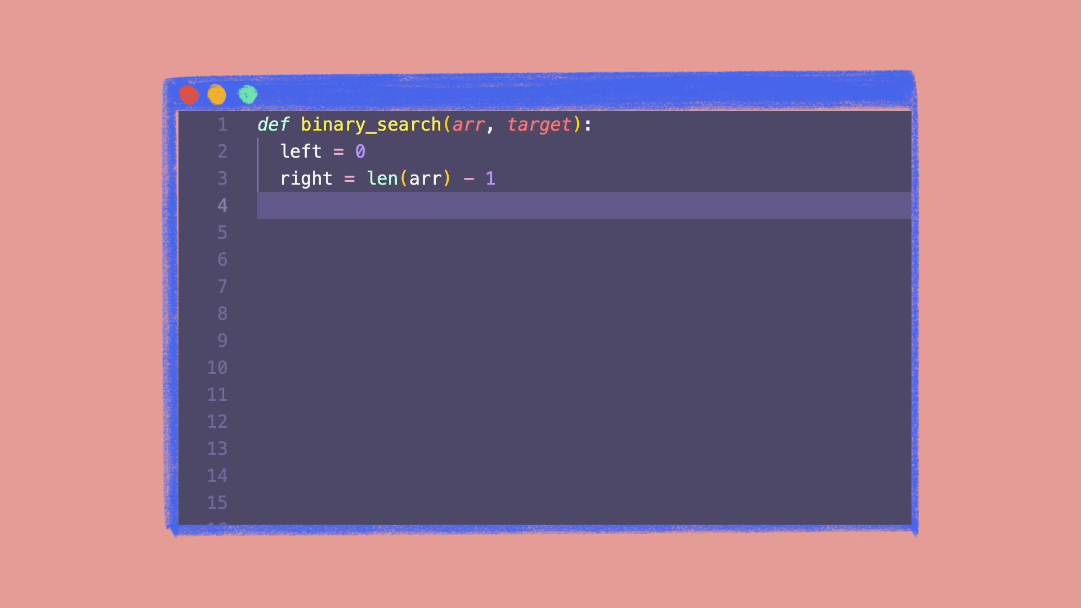
type("while left <= right:")
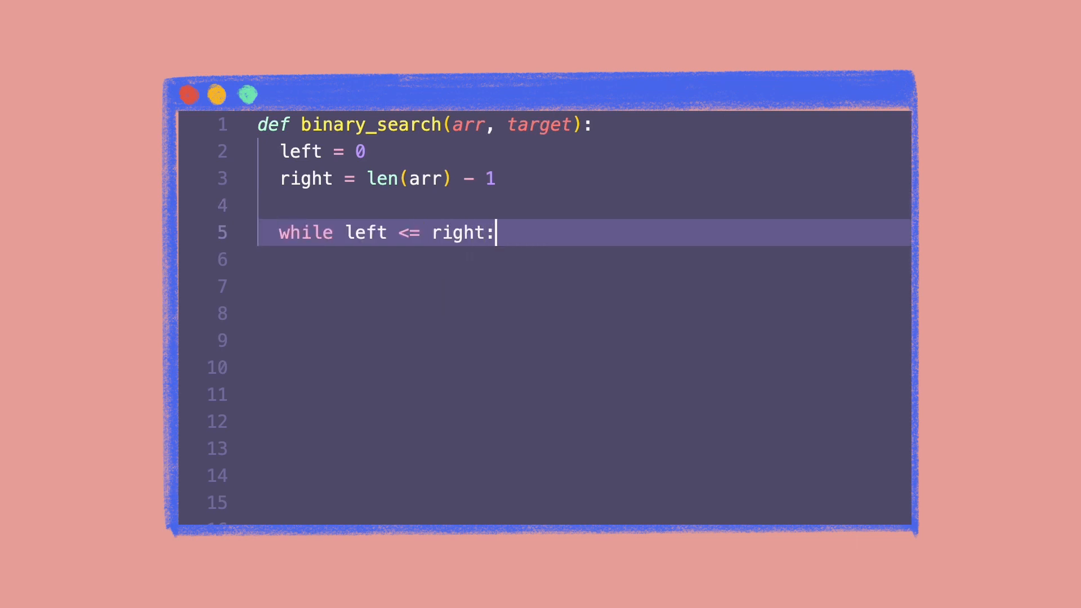
mouse_move(426, 252)
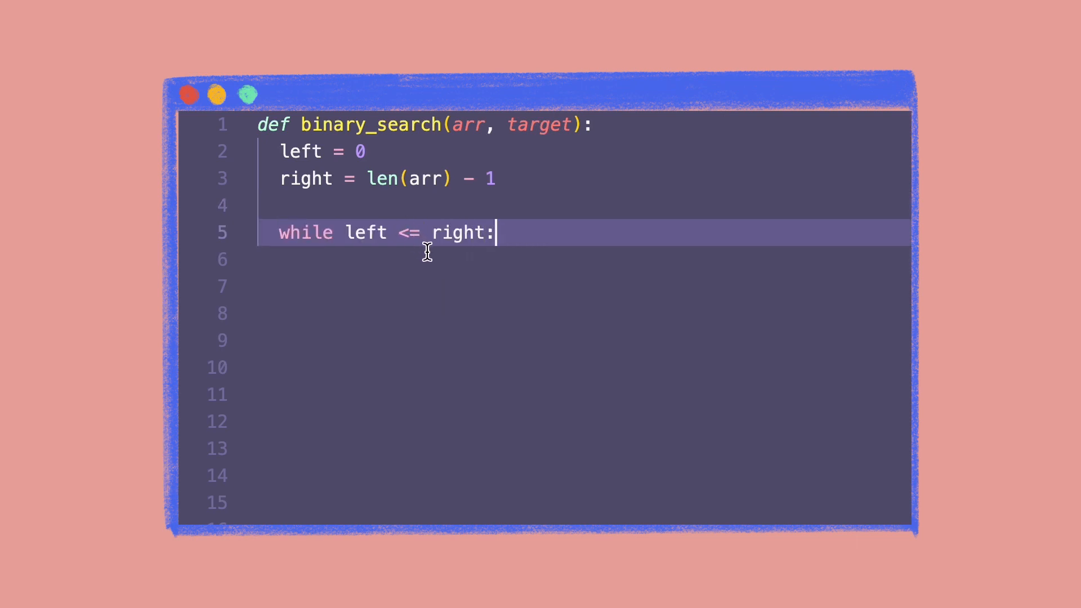
key("enter")
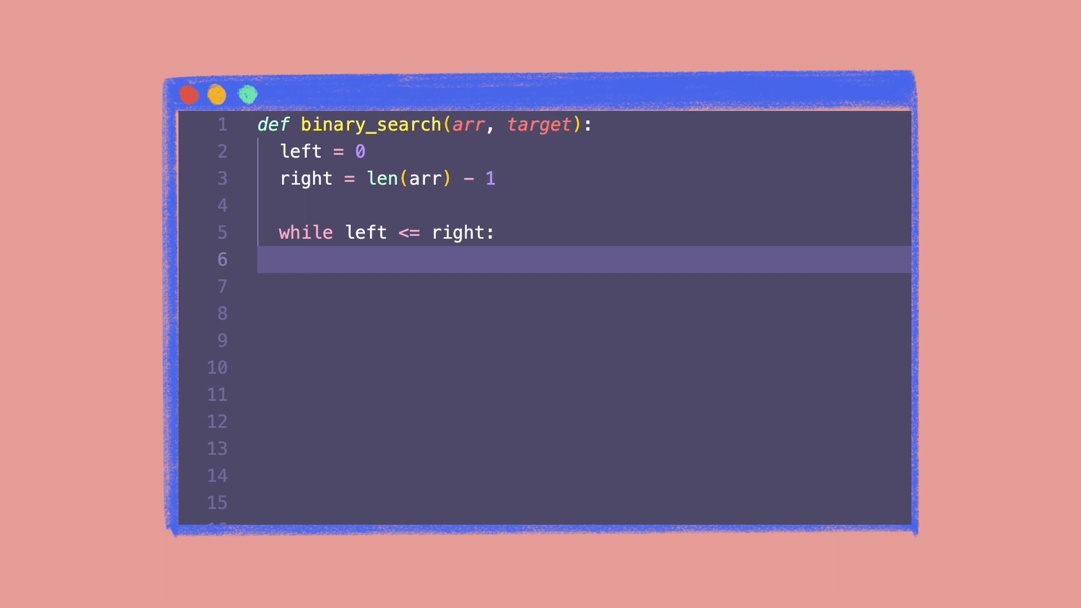
Compute mid = (left + right) // 2 and add the if arr[mid] == target branch.
type("mid =")
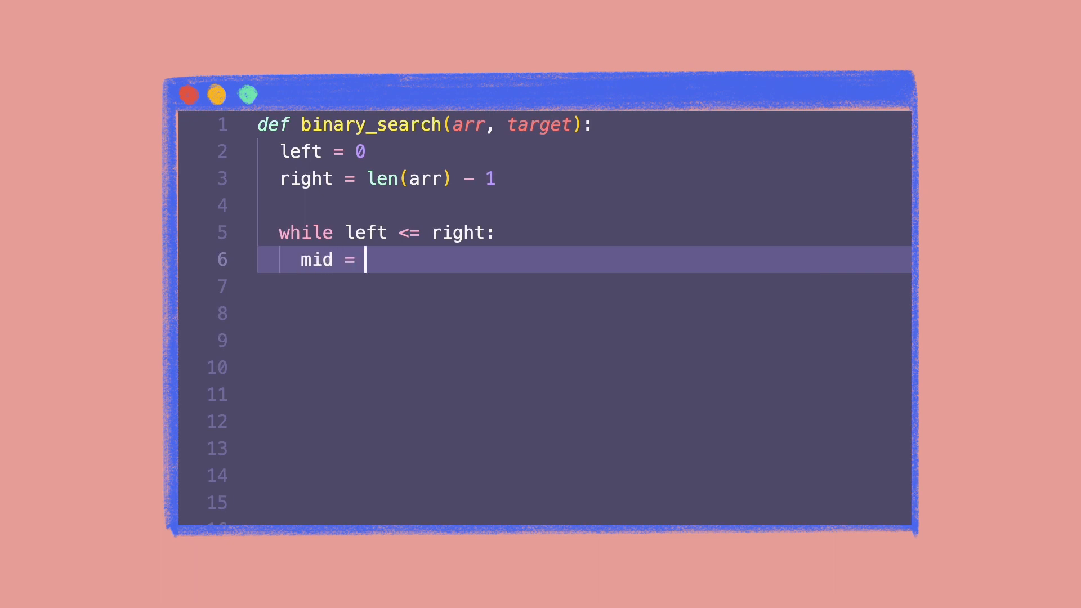
type("(left + right) // 2")
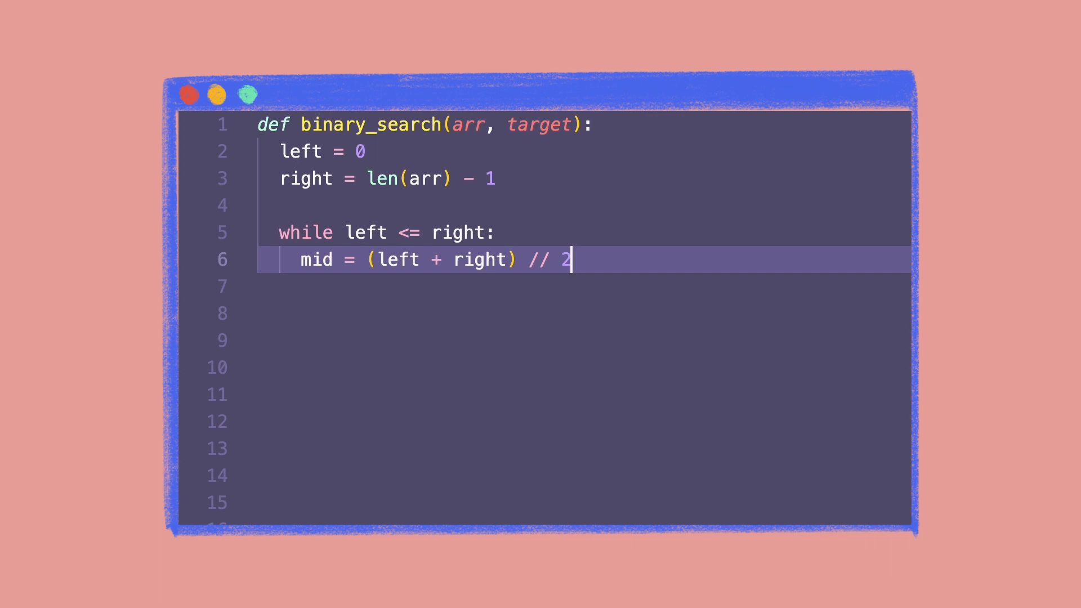
type("if arr")
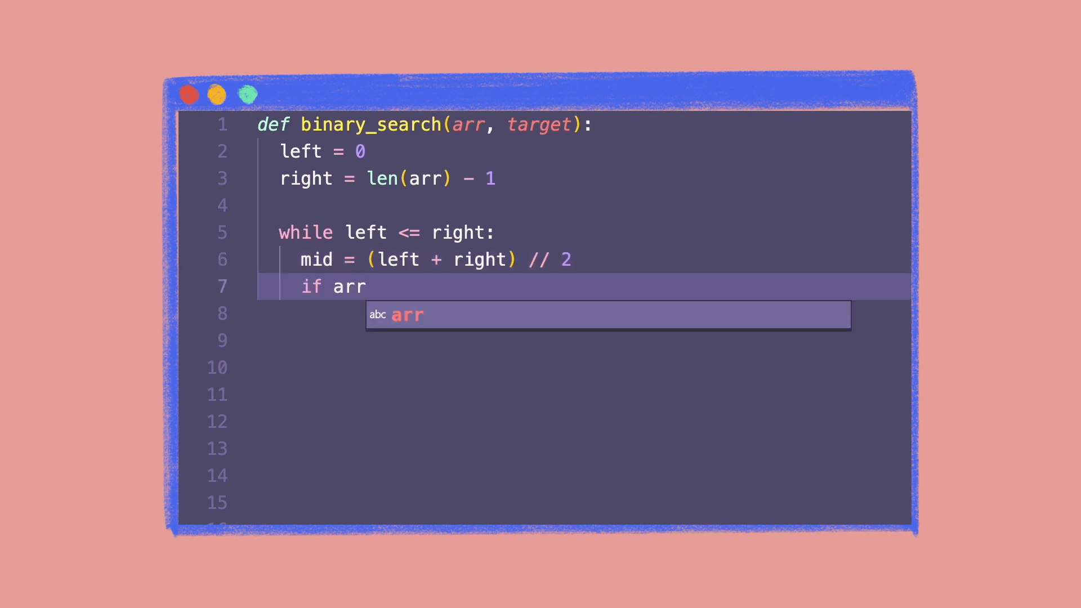
type("[mid] == target:")
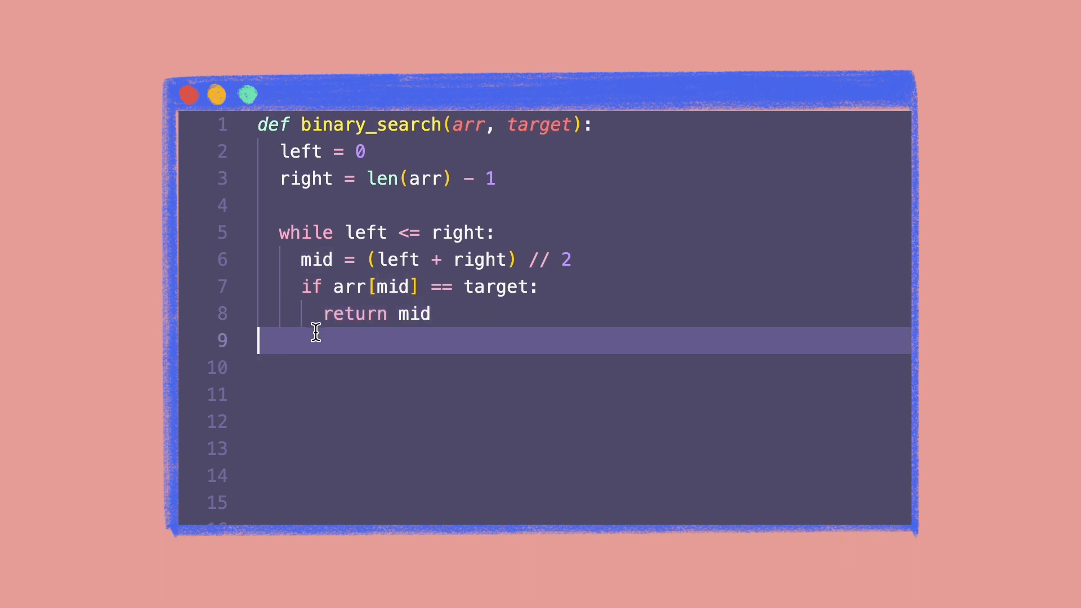
Add elif branches for arr[mid] < target and arr[mid] > target.
type("elif arr[")
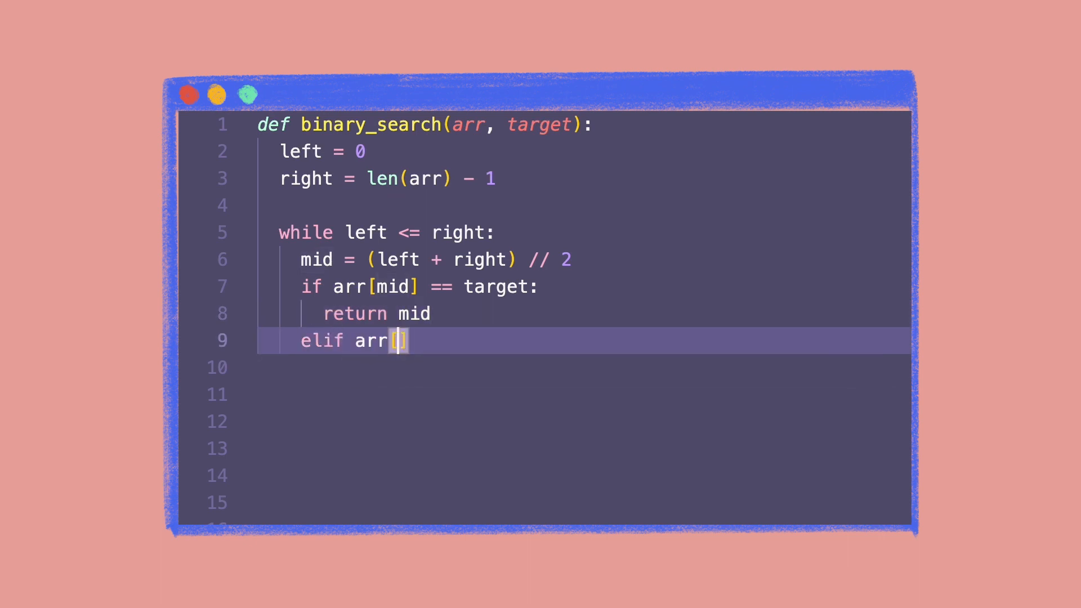
type("mid] < target:")
left_click(584, 367)
type("left = mid + 1")
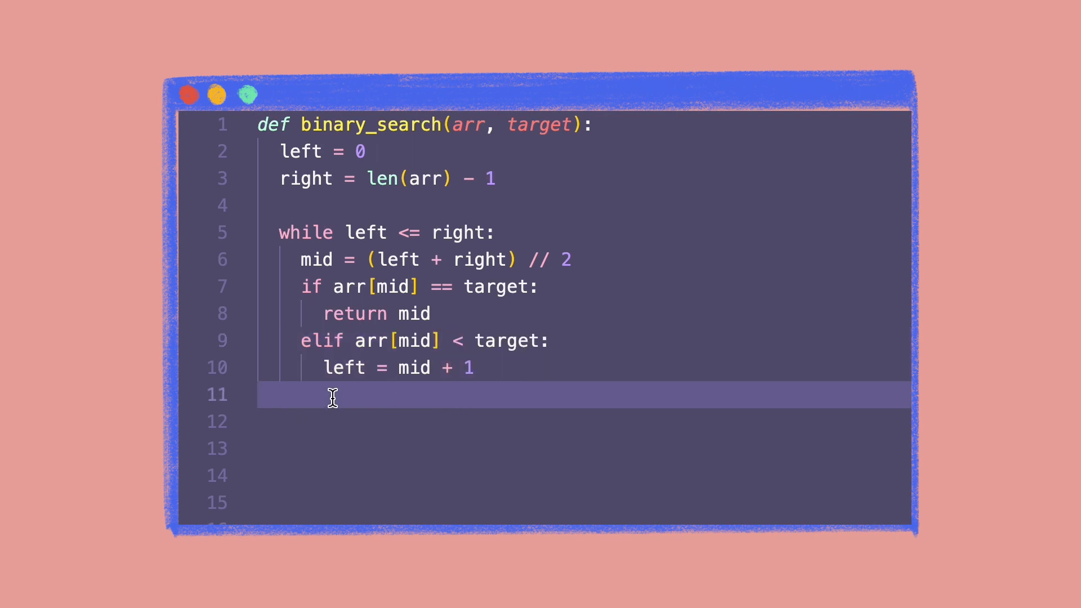
type("elif")
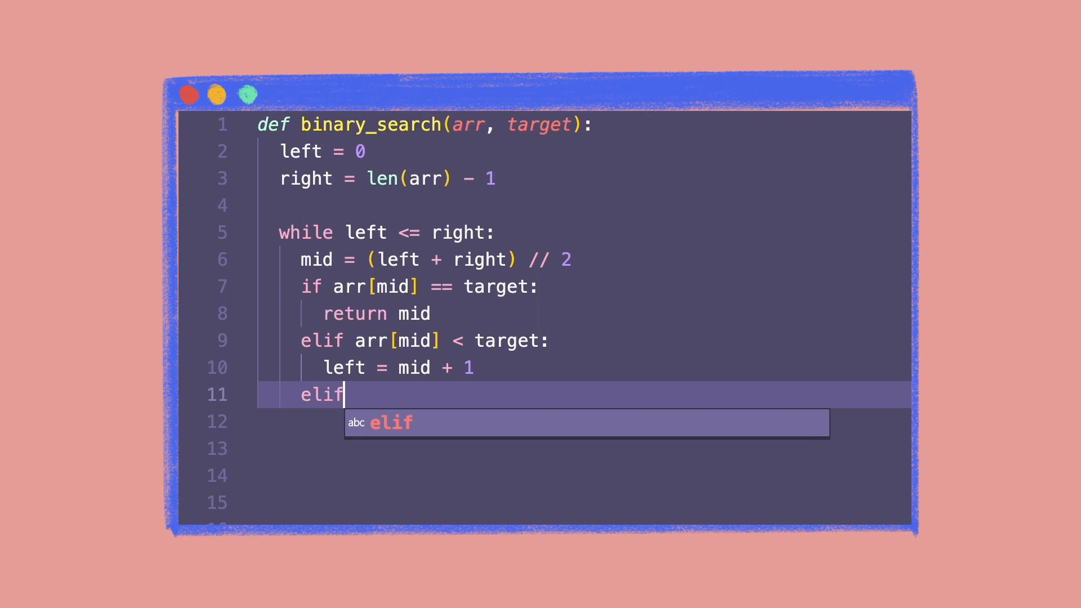
type("arr[]")
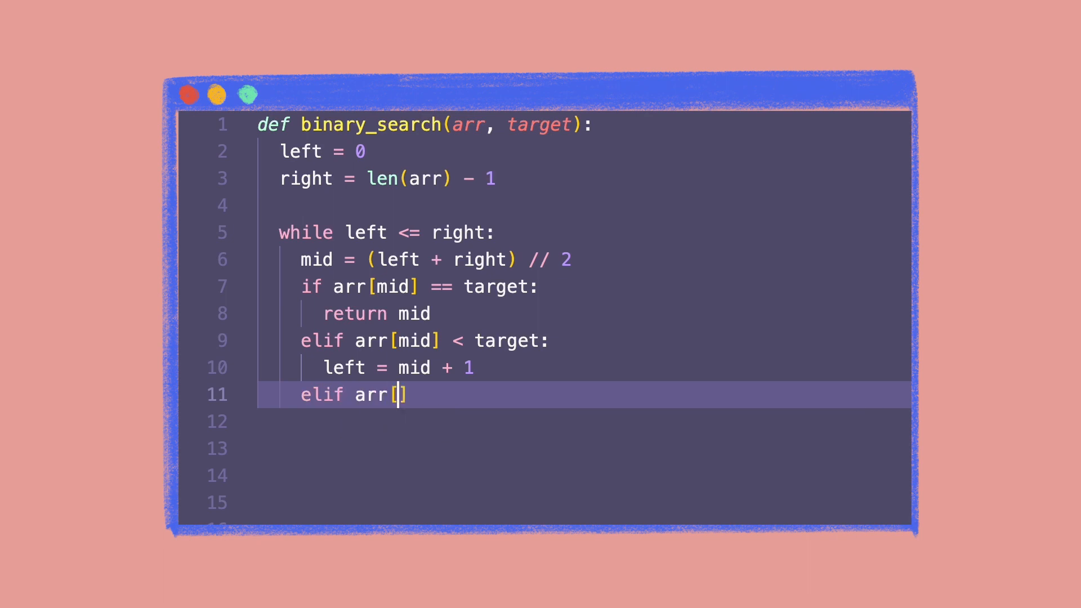
type("mid] > target:")
left_click(585, 422)
type("right = mid - 1")
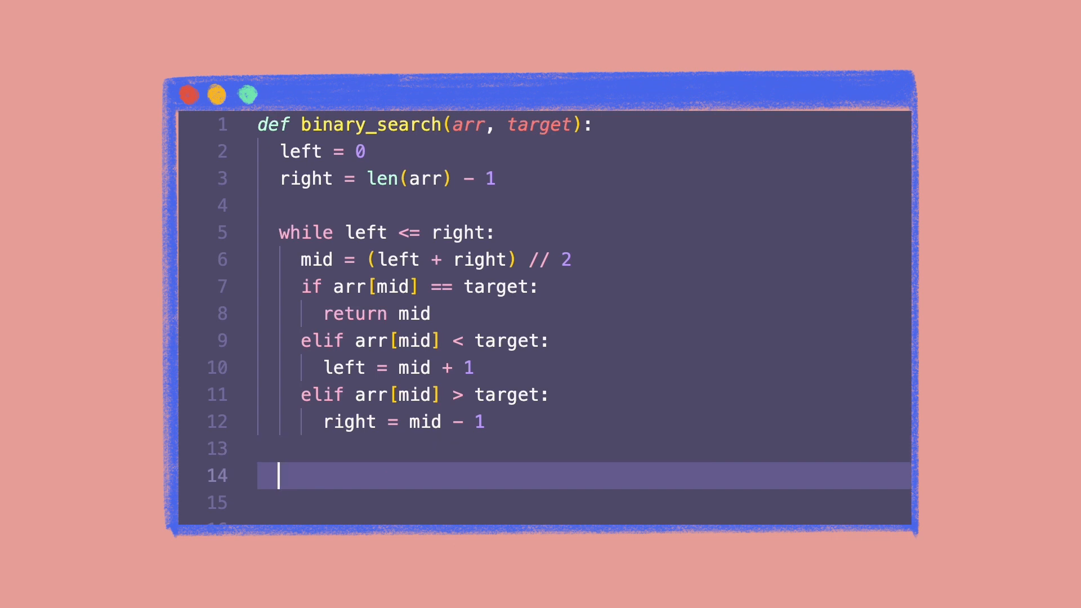
Begin the final statement after the loop, typed so far as 'r'.
type("r")
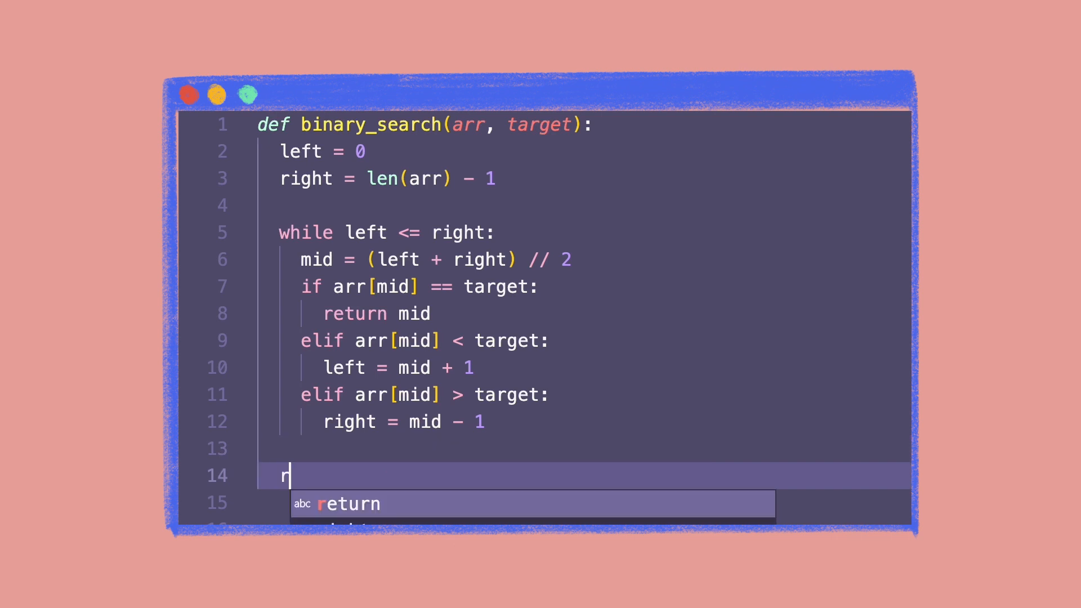